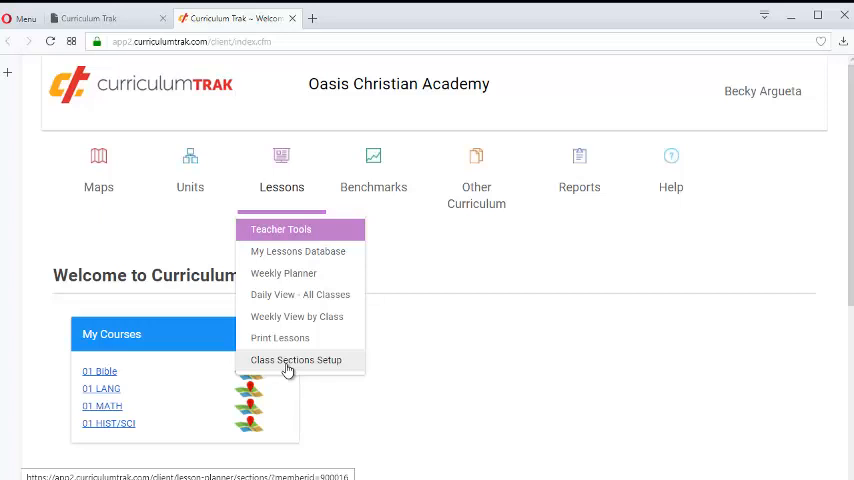
- Open Class Sections Setup from the Lessons menu and select the 01 BIBLE - 1 RenWeb section text
click(296, 360)
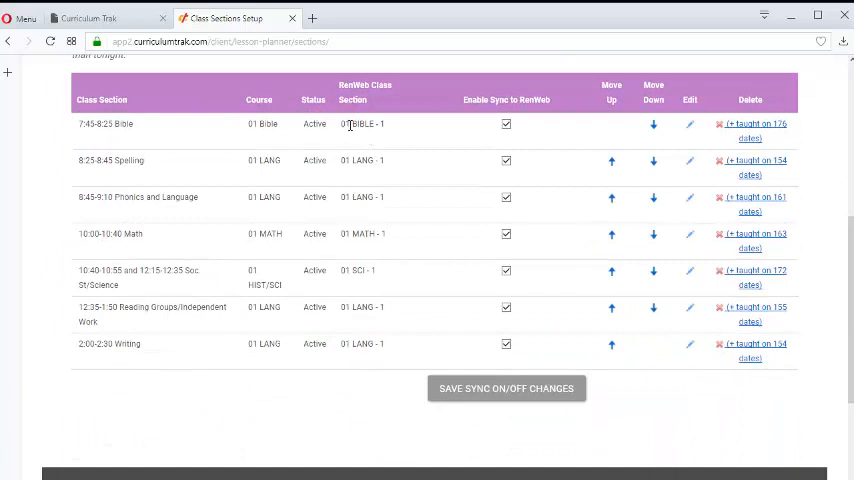
double_click(362, 122)
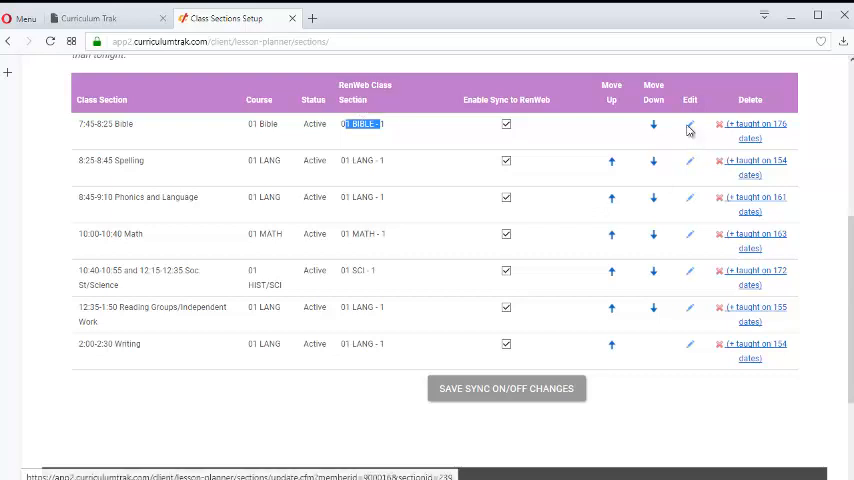
click(688, 122)
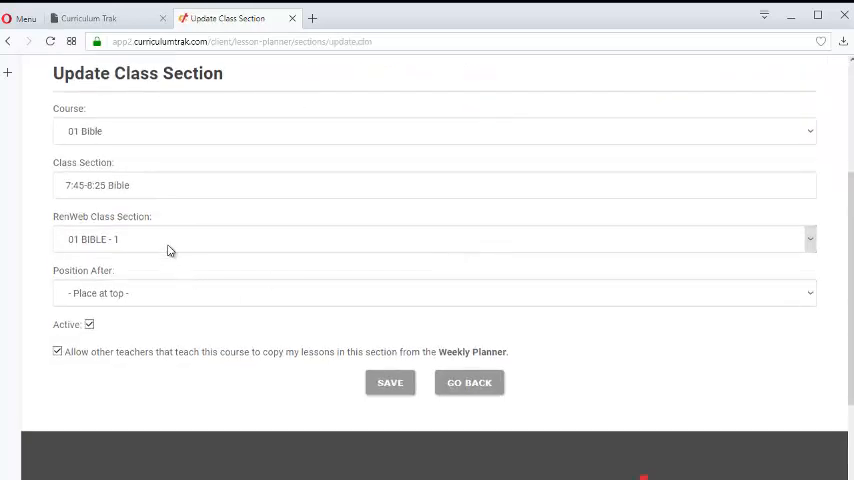
click(434, 240)
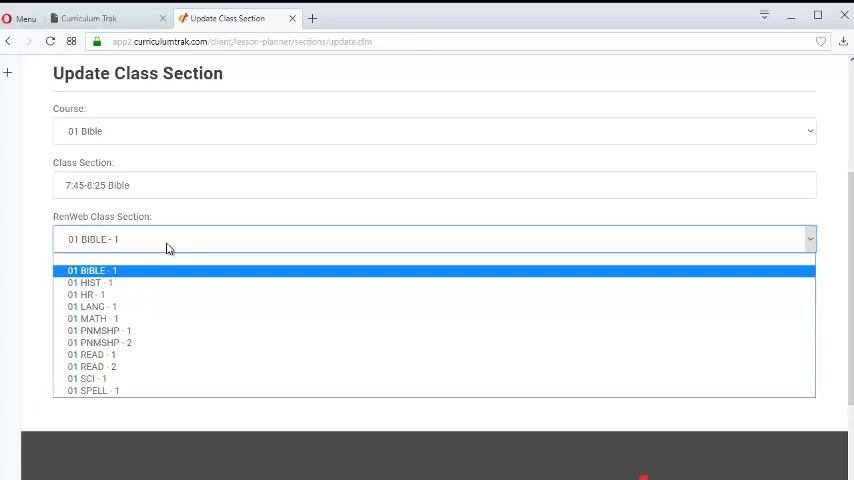
click(92, 270)
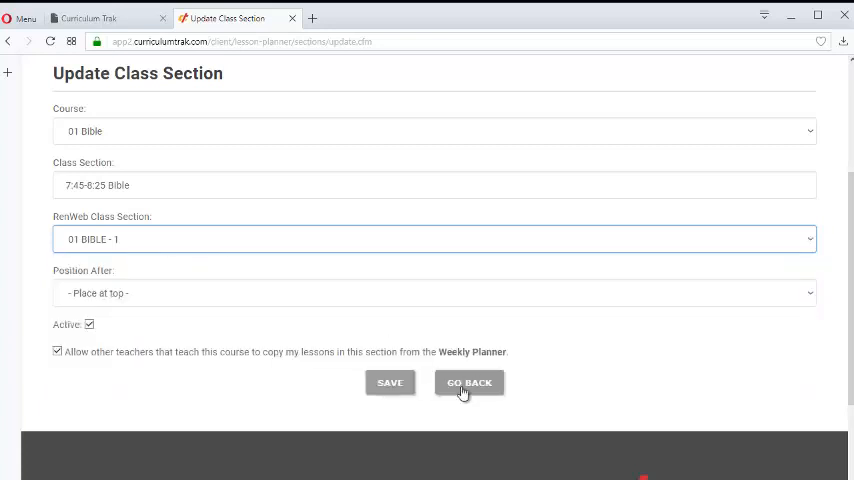
click(468, 382)
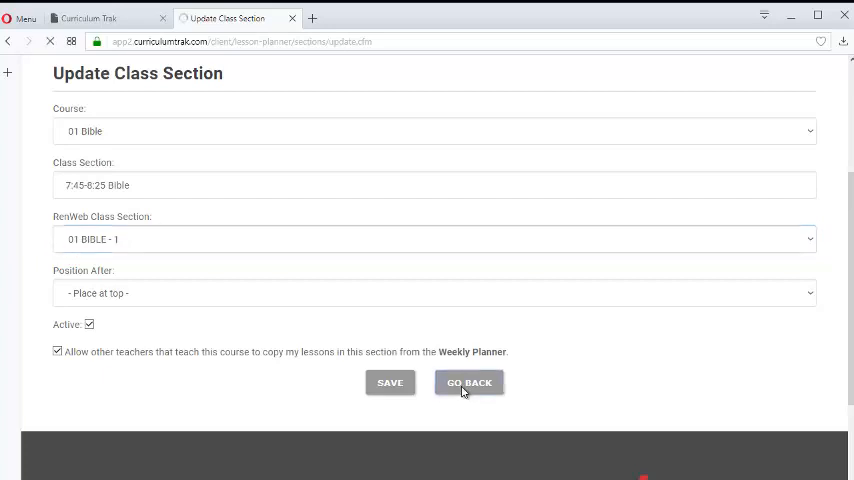
click(470, 382)
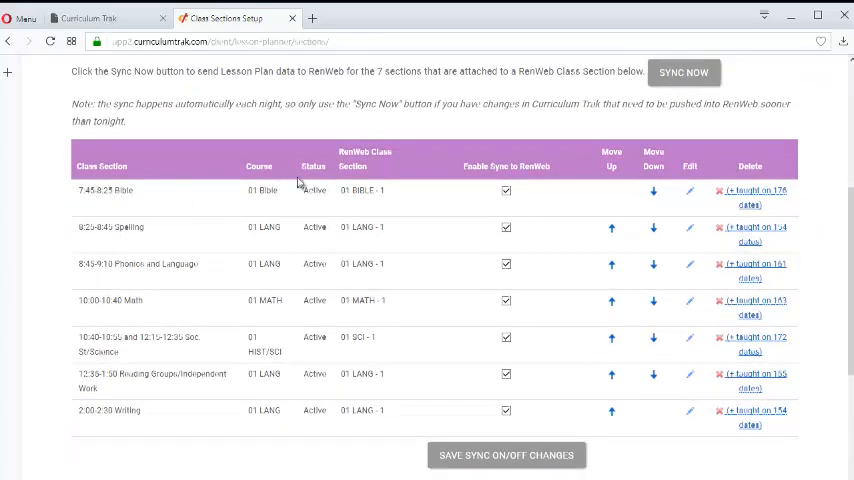
mouse_move(464, 246)
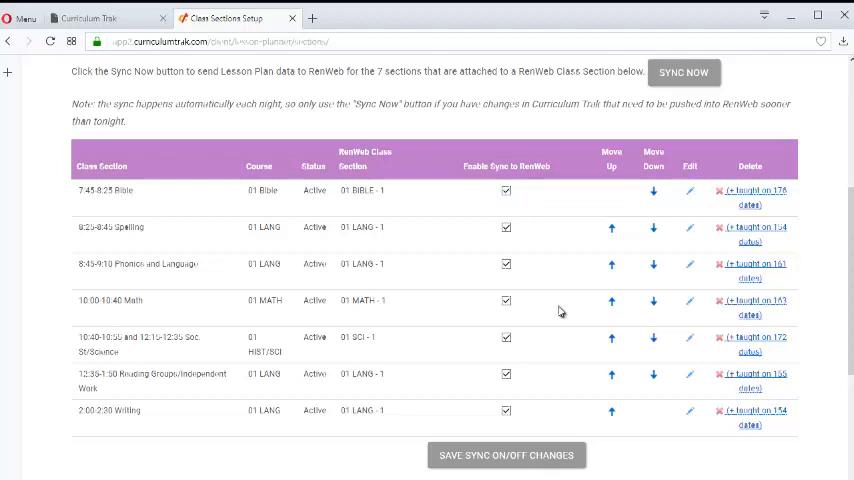
mouse_move(118, 292)
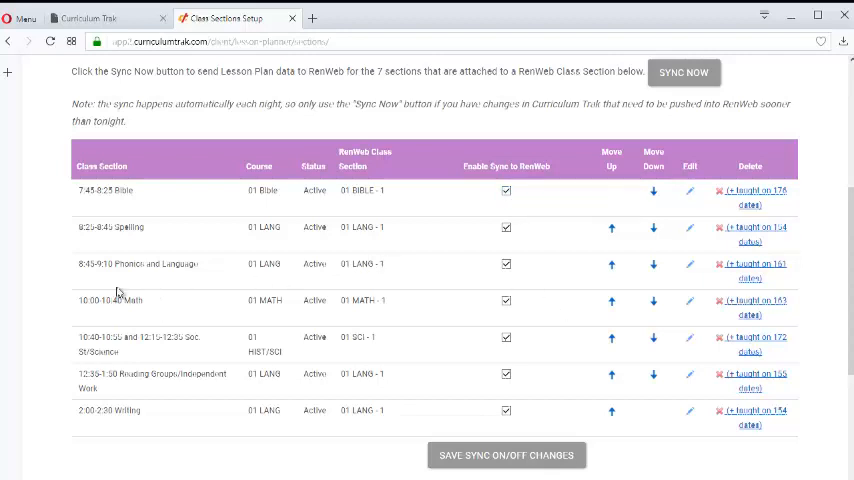
mouse_move(524, 280)
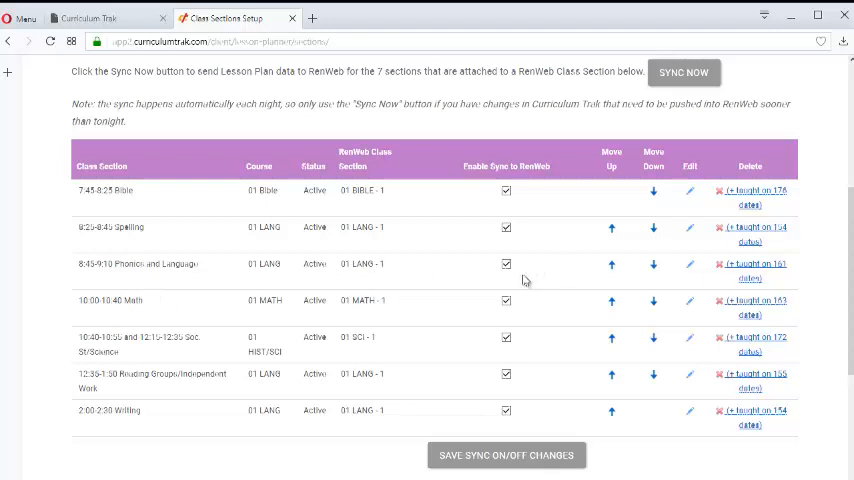
mouse_move(560, 288)
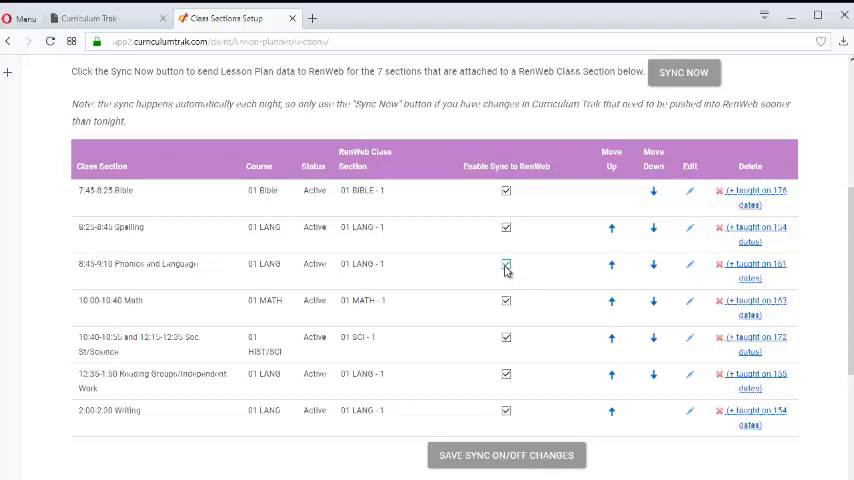
- Turn off Enable Sync to RenWeb for 8:45-9:10 Phonics and Language and save the sync changes
click(504, 264)
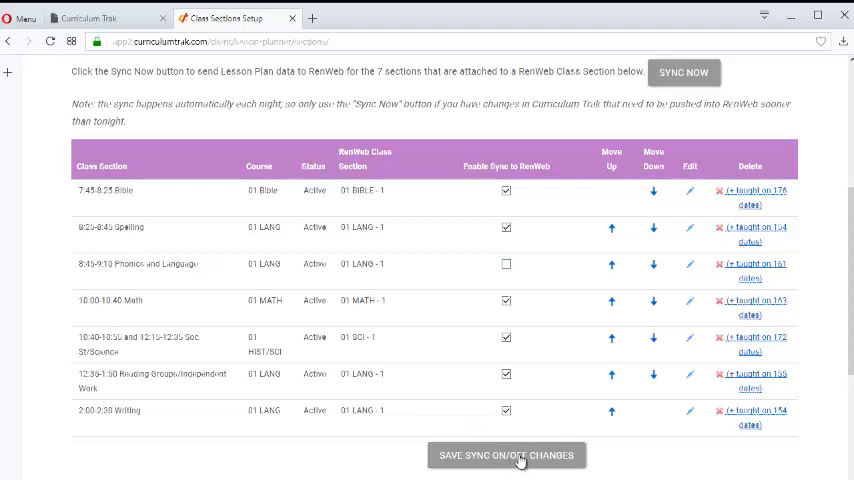
click(504, 300)
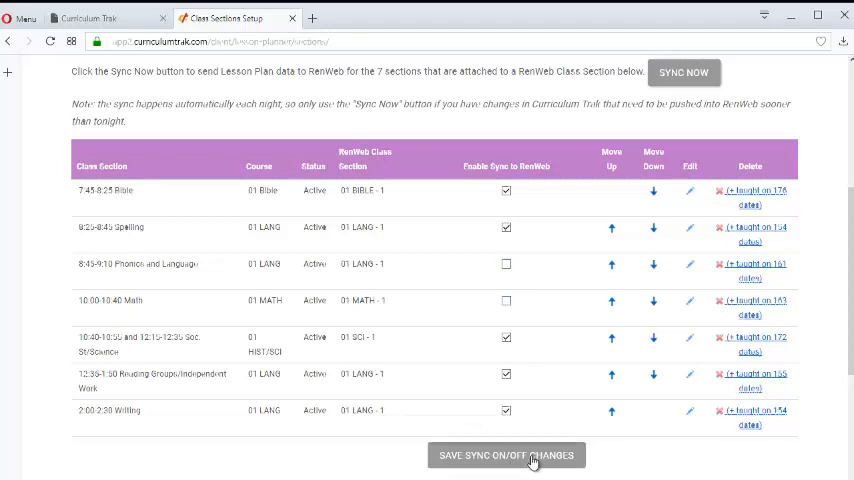
click(506, 456)
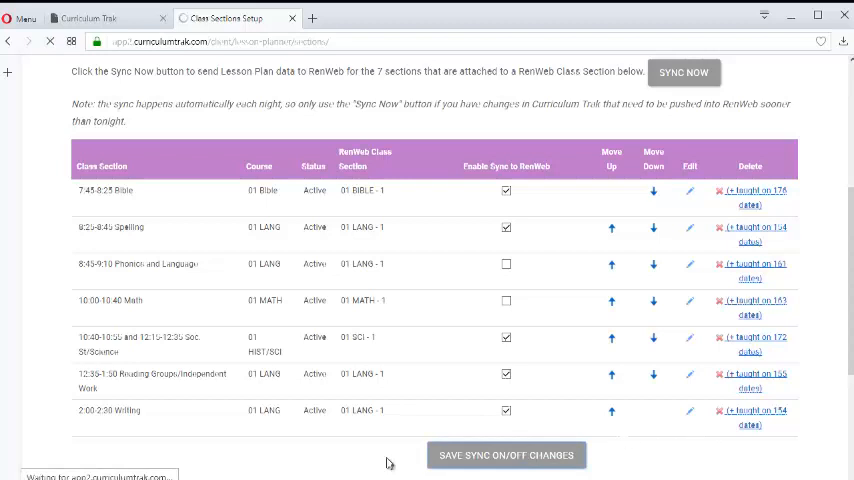
click(506, 456)
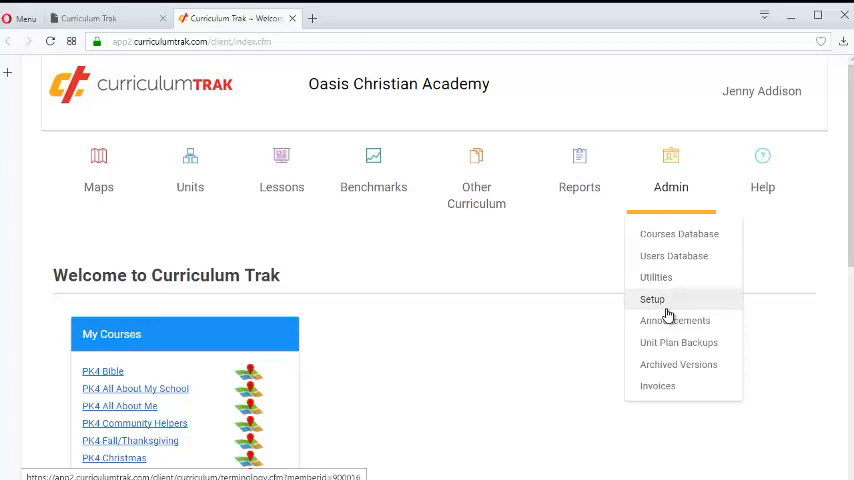
mouse_move(656, 306)
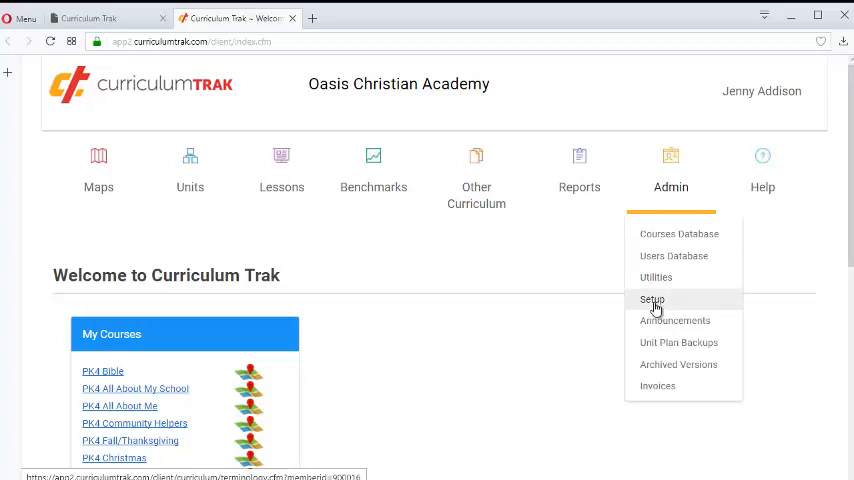
- Go to Admin Setup and open the Lesson Plan Integration with RenWeb settings
click(652, 300)
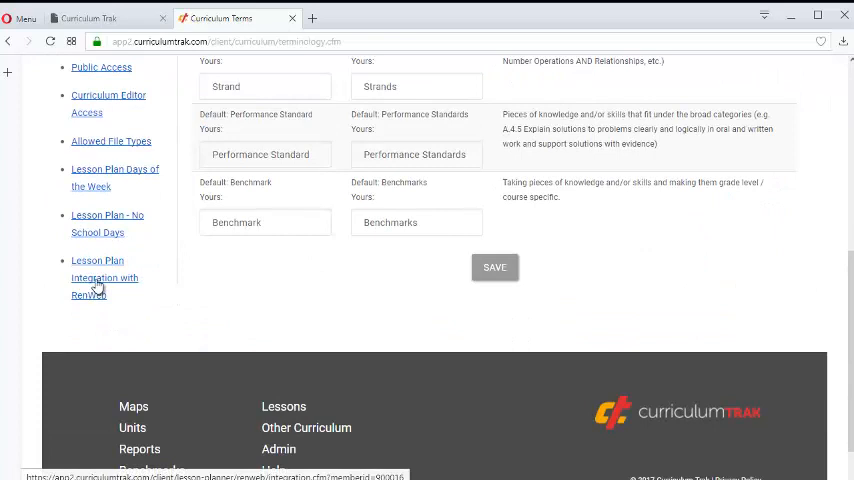
click(104, 276)
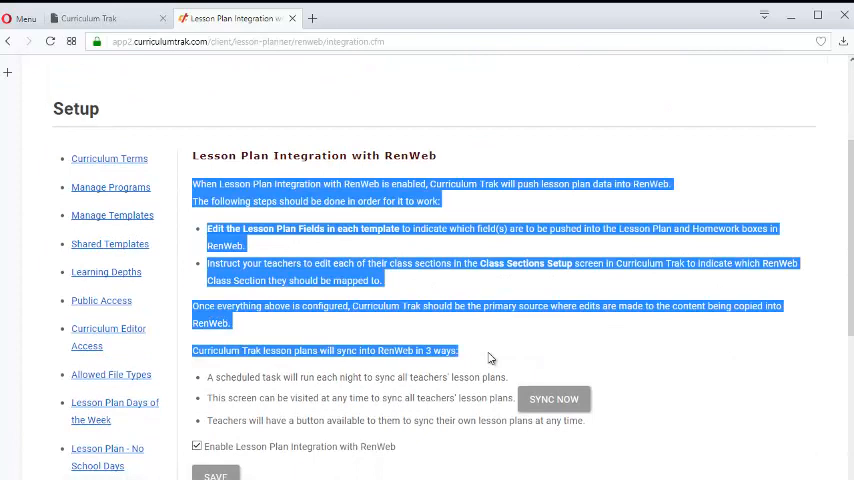
scroll(down, 3)
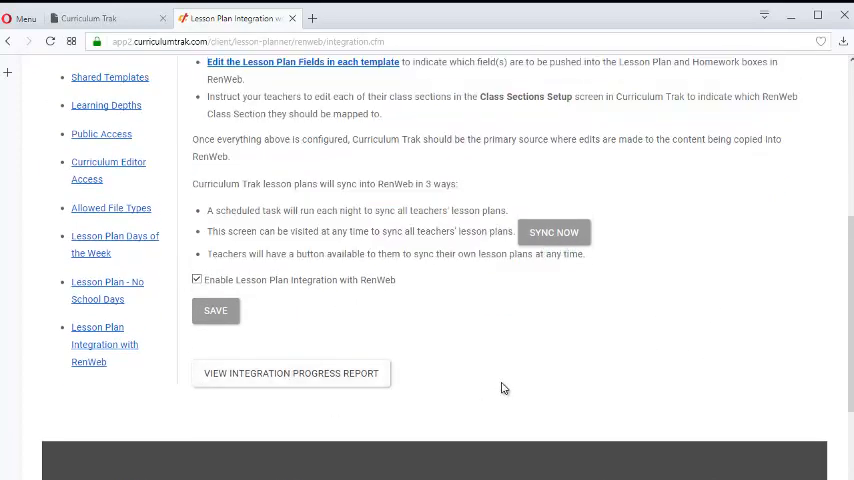
mouse_move(280, 428)
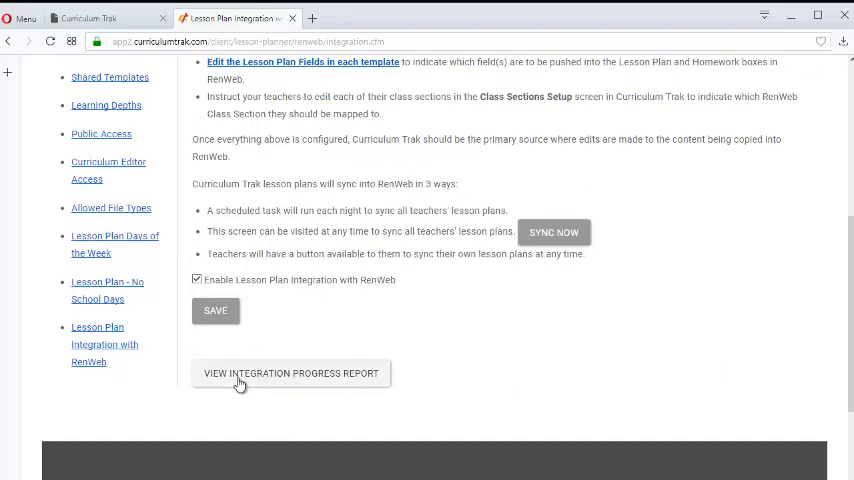
click(292, 372)
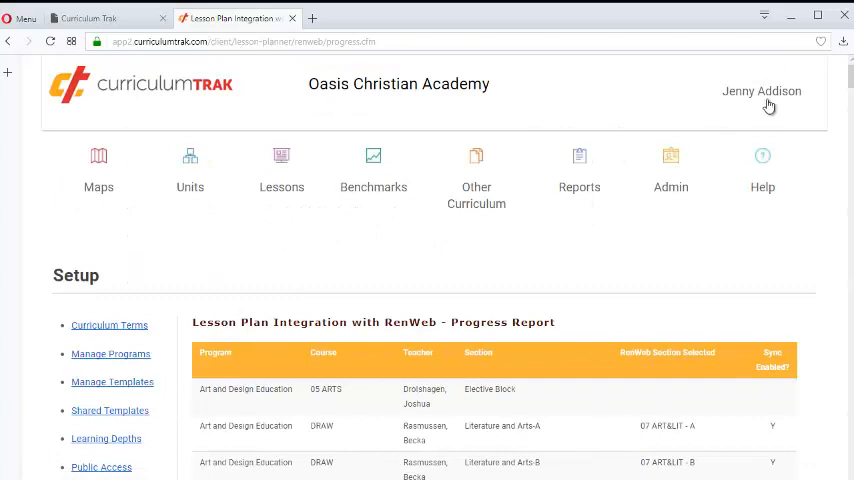
- Scroll down to the integration progress report table of sections, teachers and sync status
scroll(down, 3)
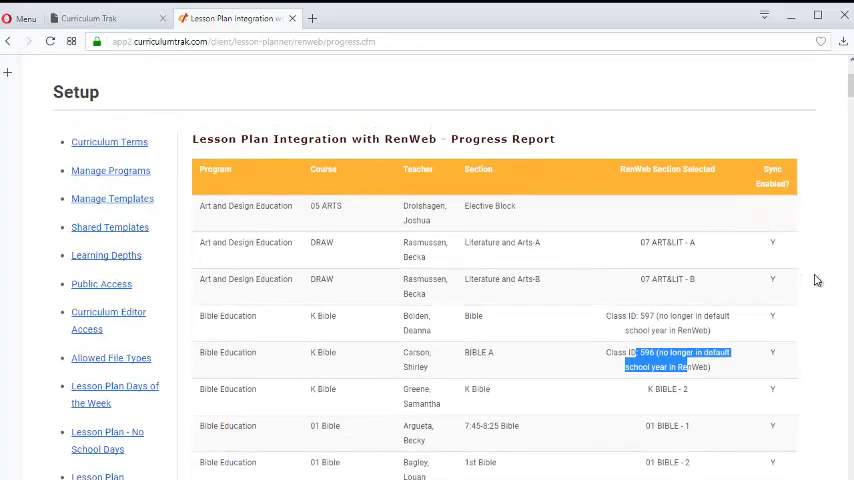
scroll(down, 3)
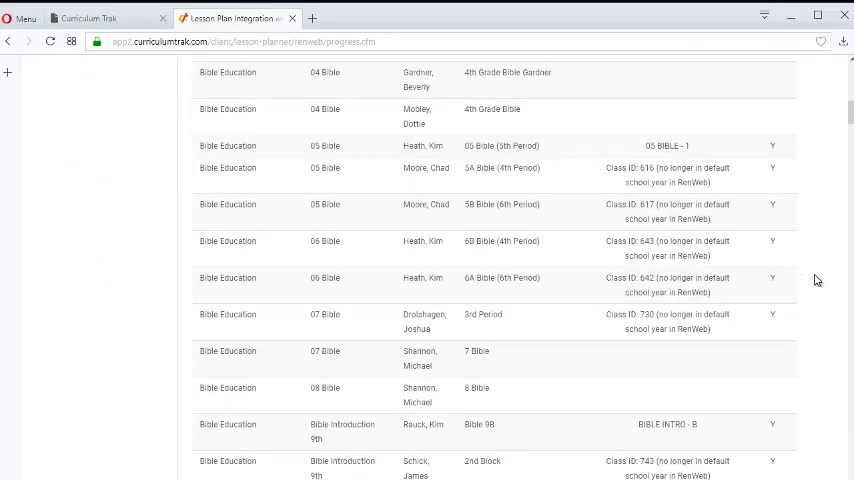
scroll(down, 3)
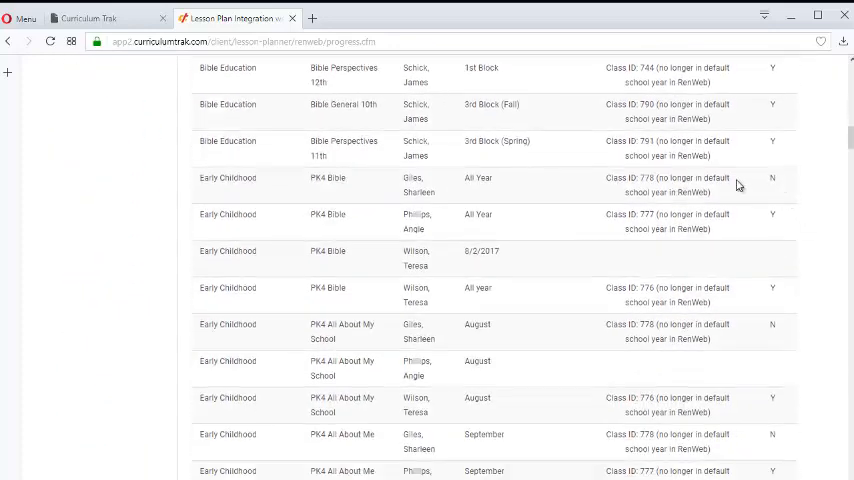
scroll(down, 3)
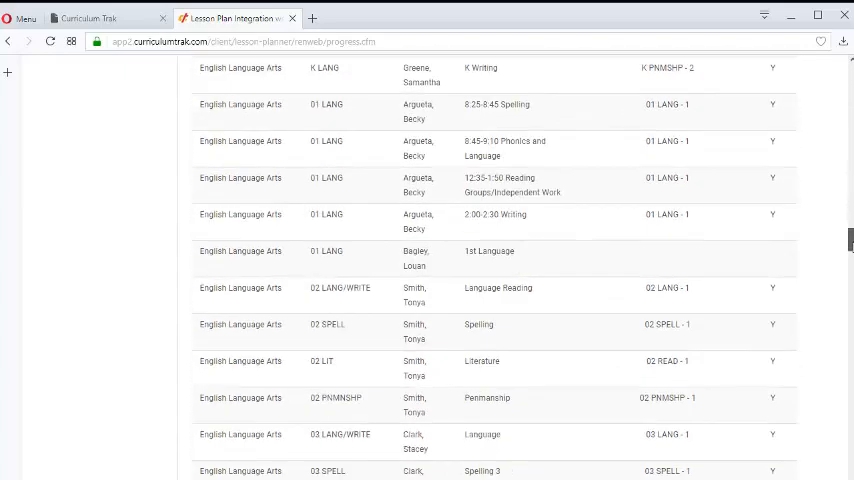
scroll(down, 3)
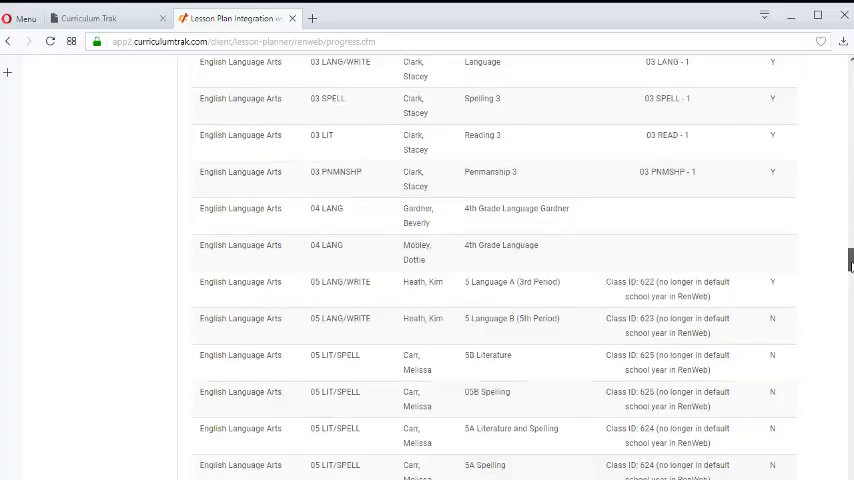
scroll(up, 3)
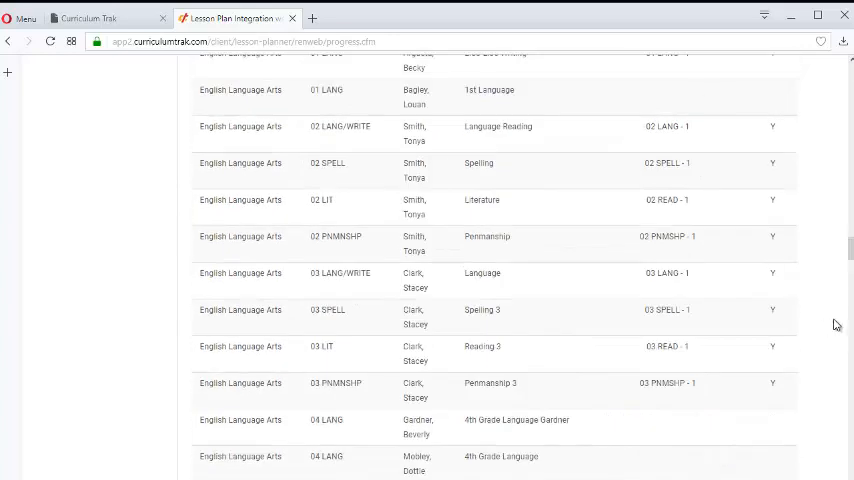
scroll(down, 3)
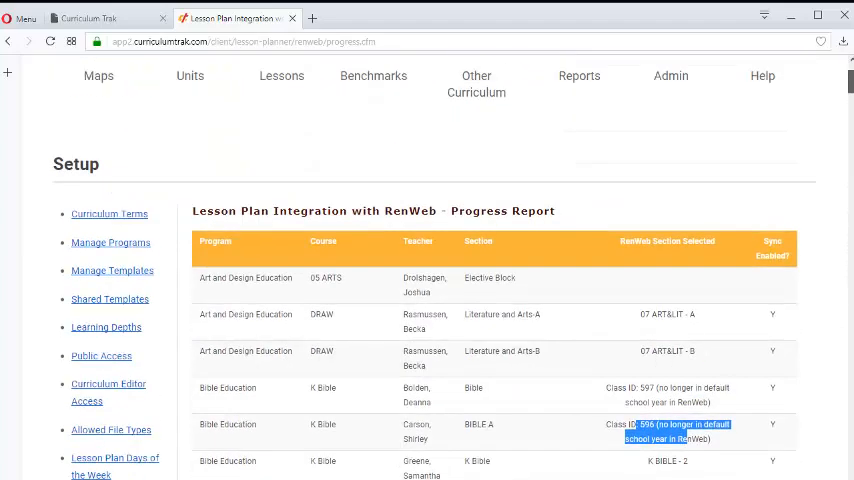
scroll(down, 3)
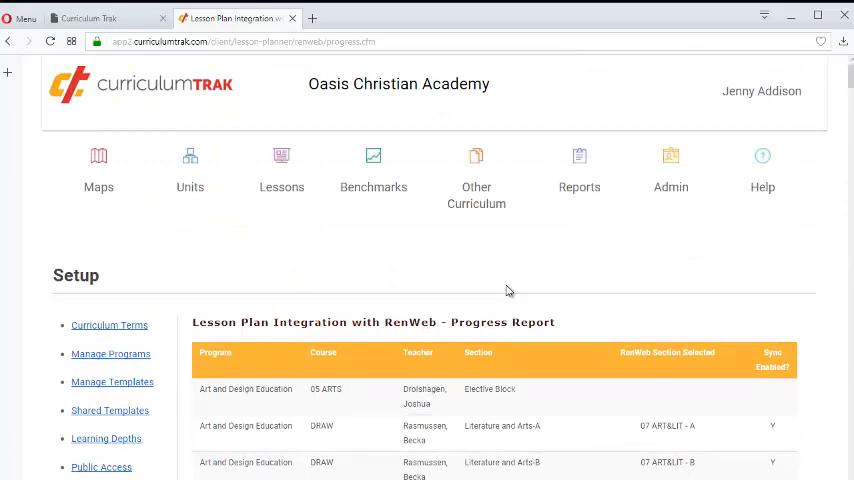
scroll(down, 3)
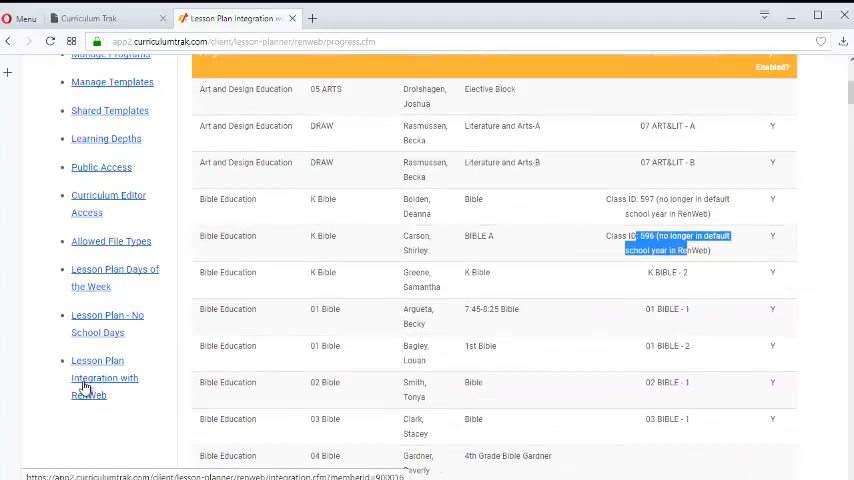